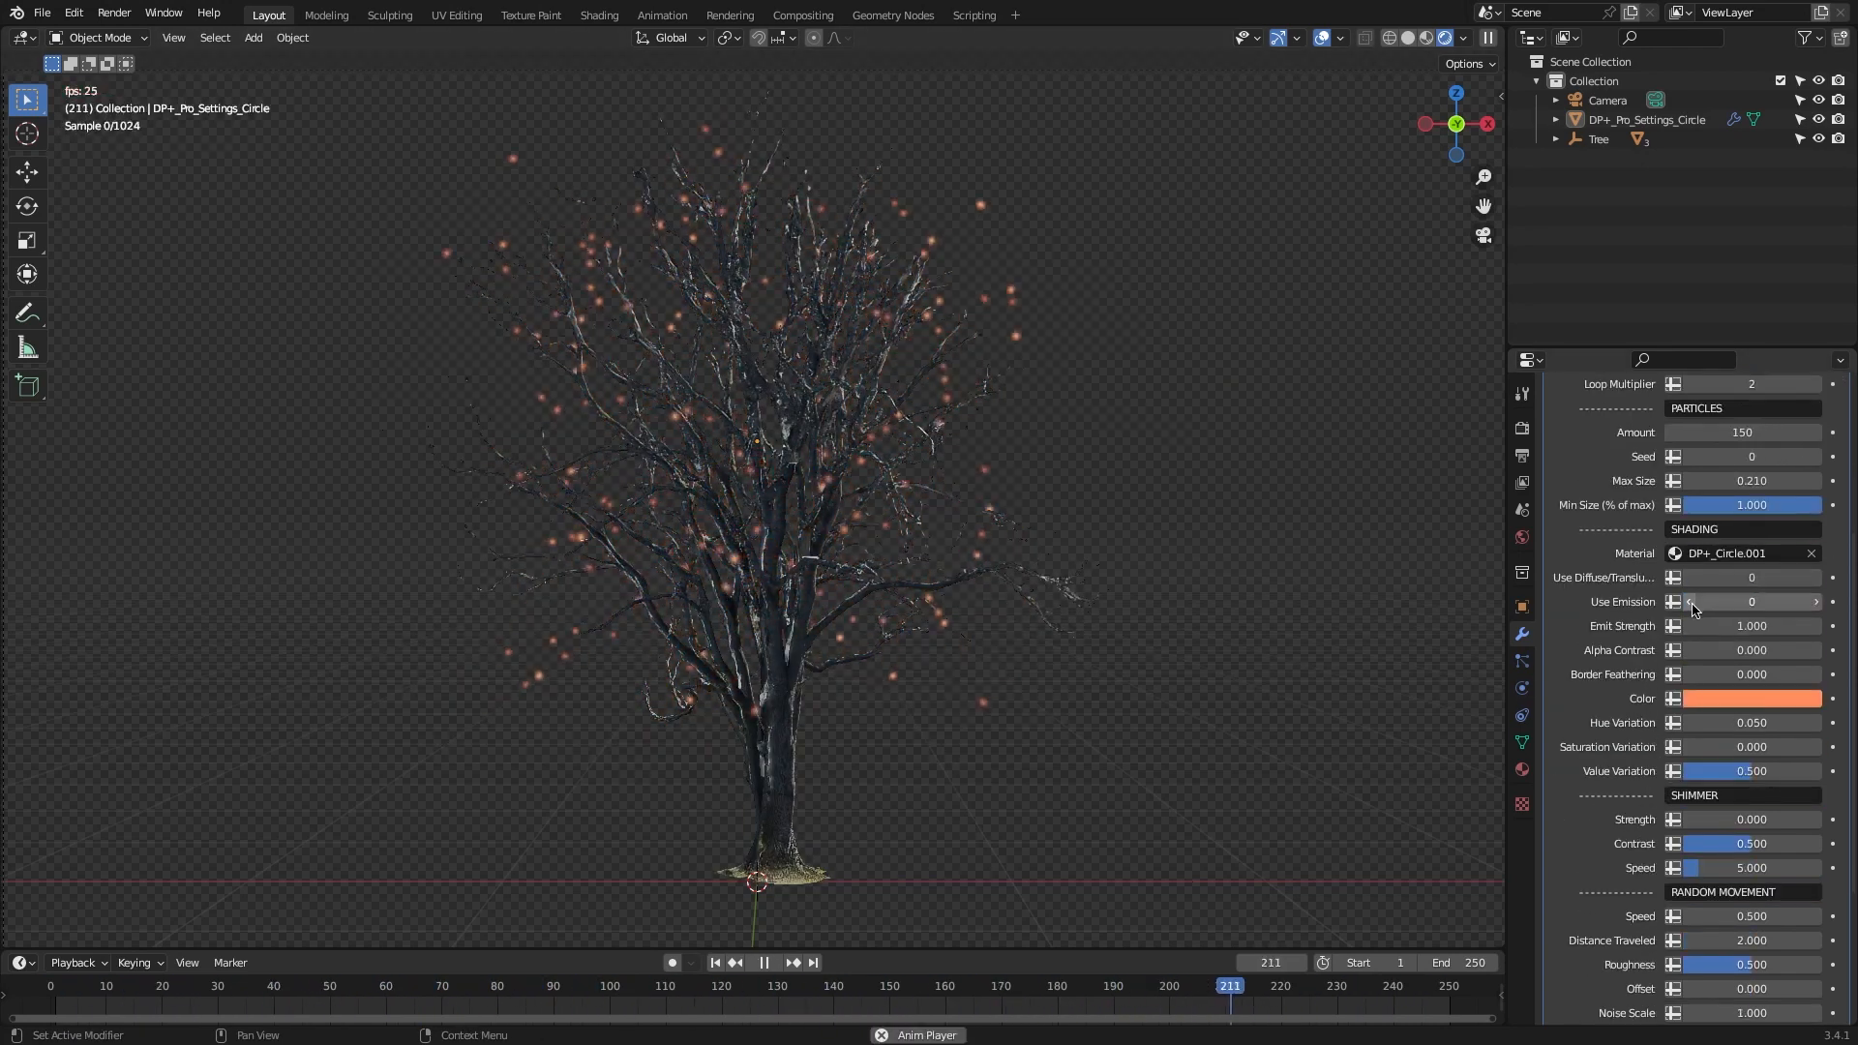
# Raise the dust particles' Emit Strength, Alpha Contrast, Border Feathering, Value Variation and Shimmer settings
pyautogui.click(1752, 600)
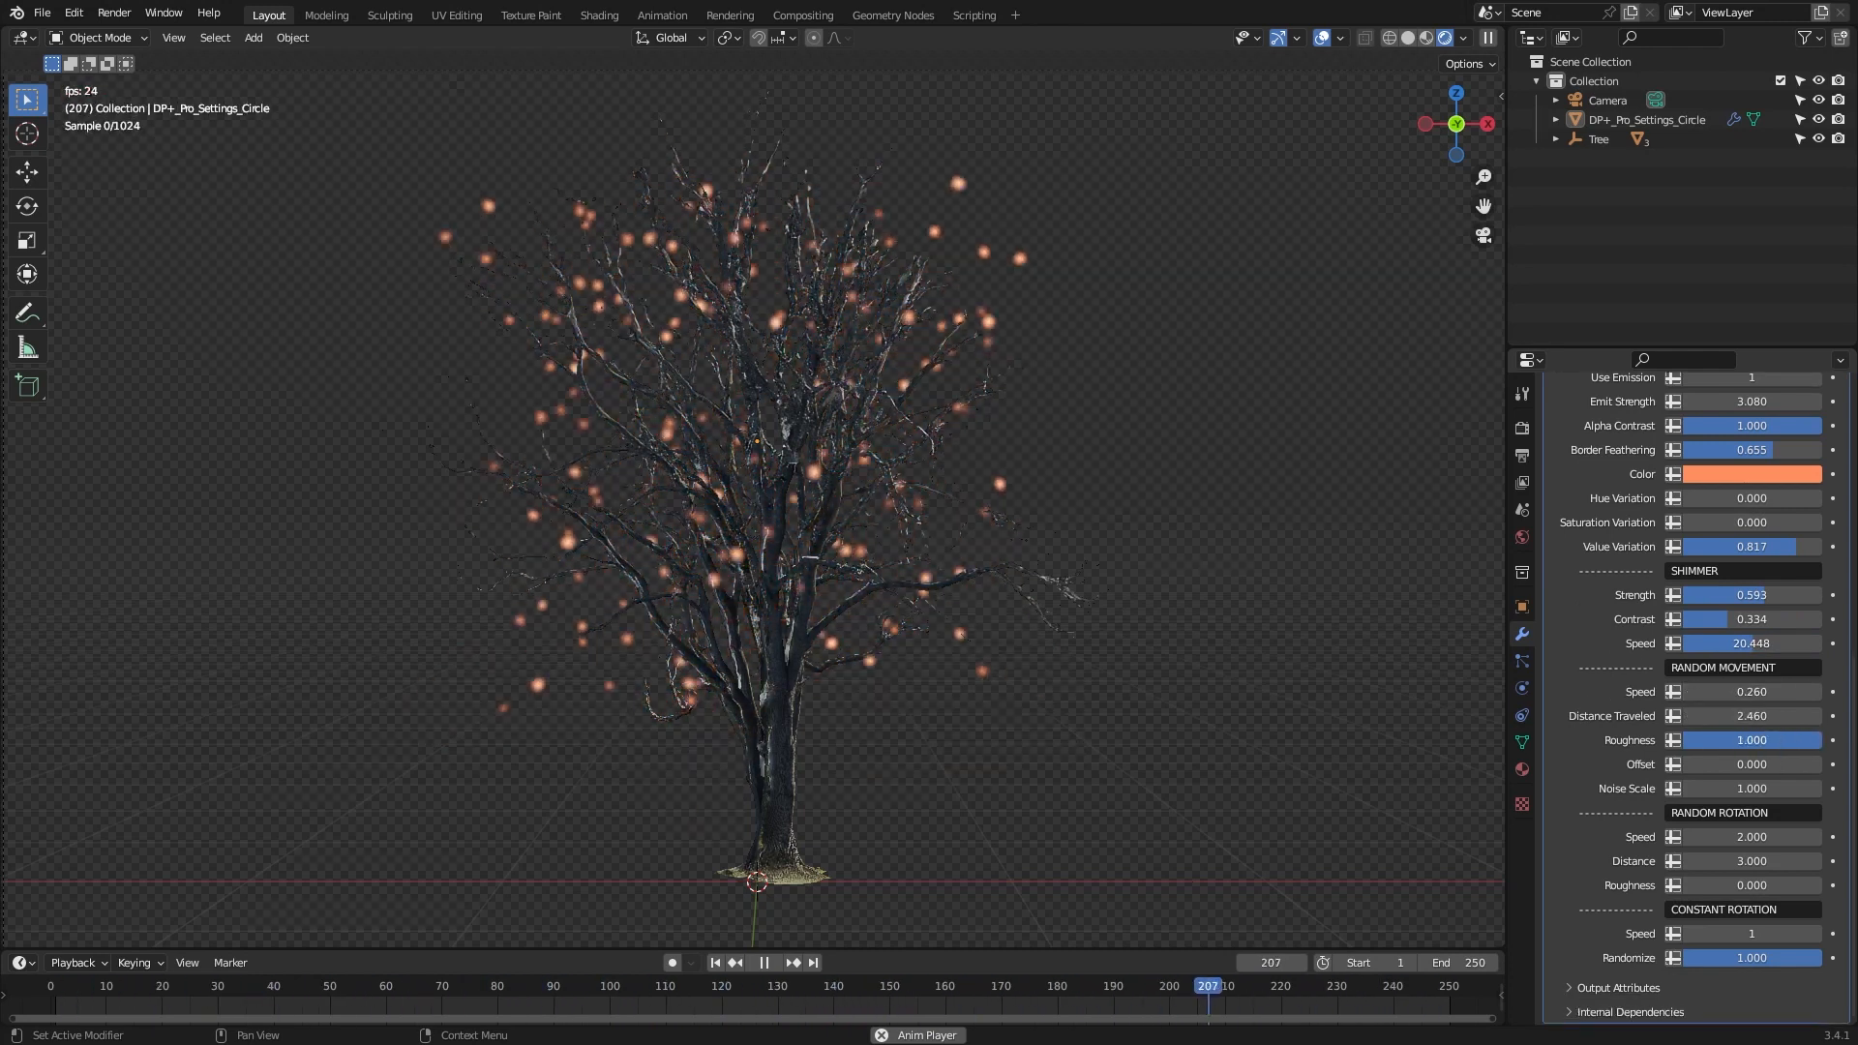
pyautogui.click(1742, 764)
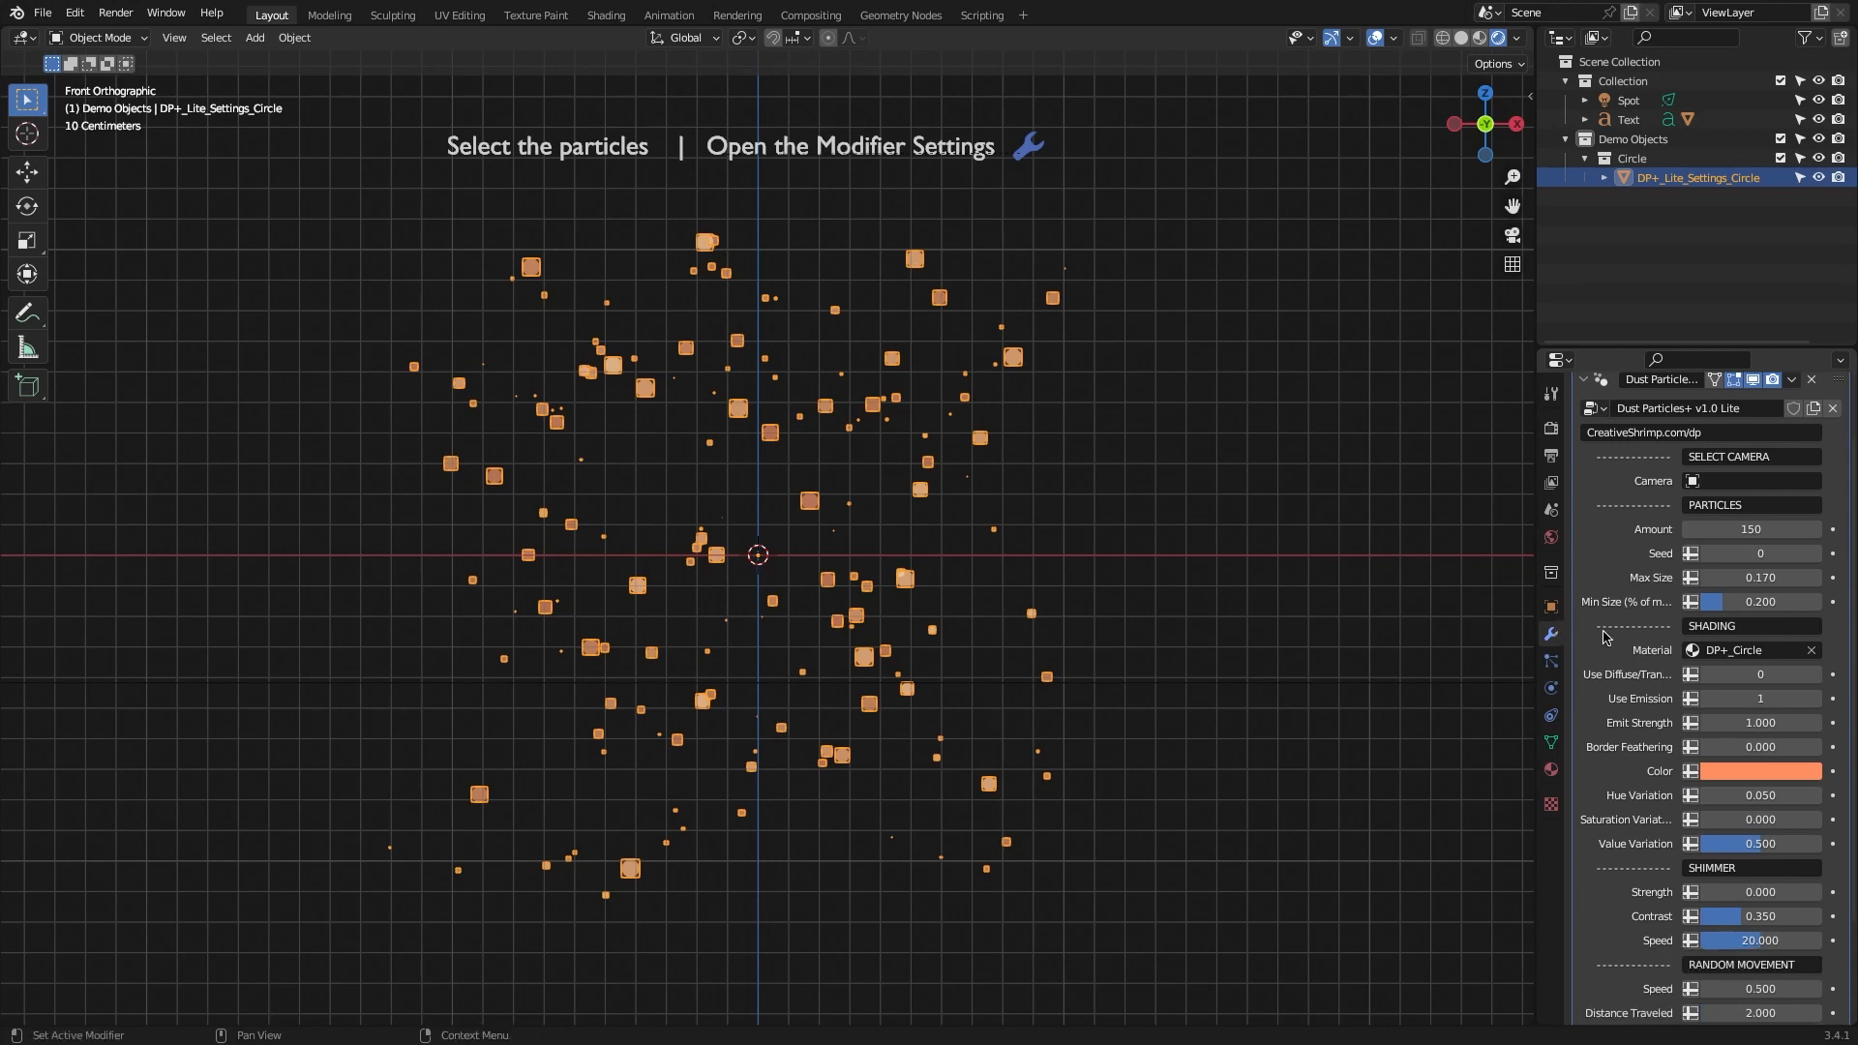
# Select the Pollen, Moth and Flare demo objects, then show Flare's geometry node tree
pyautogui.scroll(-3)
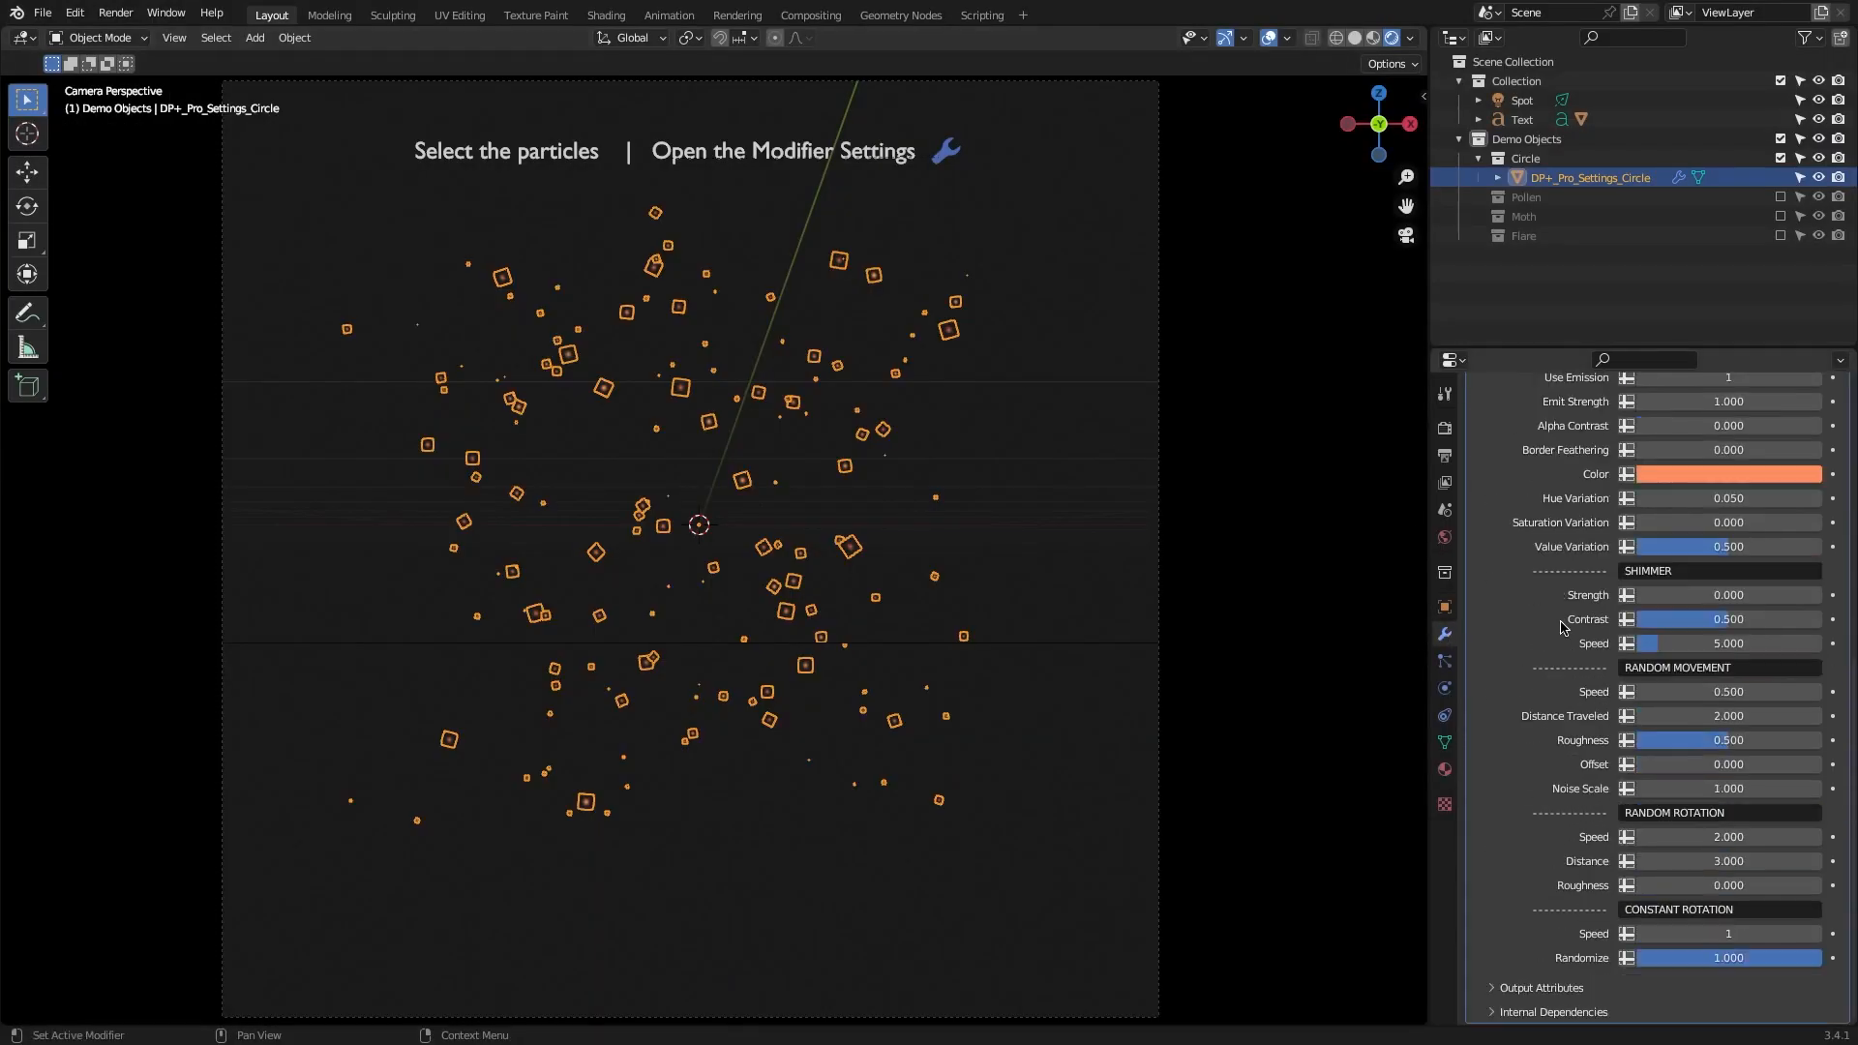
pyautogui.click(1581, 215)
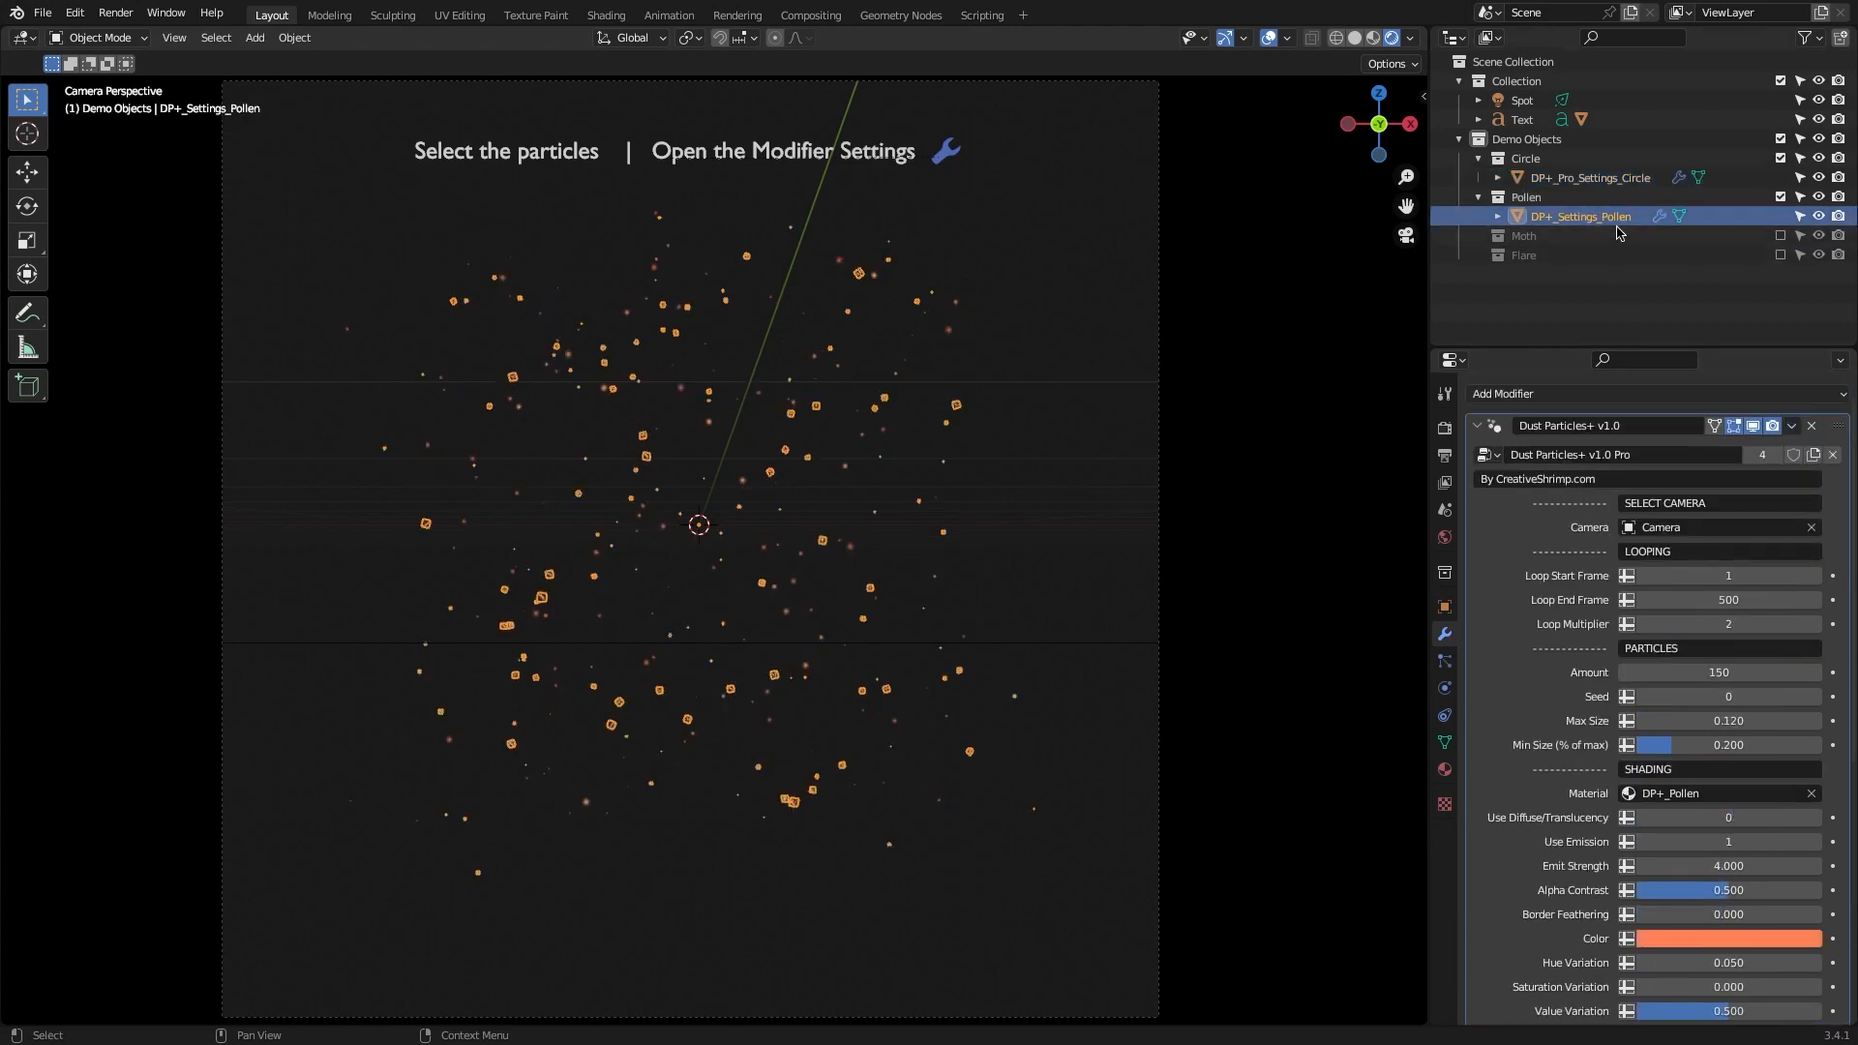
pyautogui.click(1523, 234)
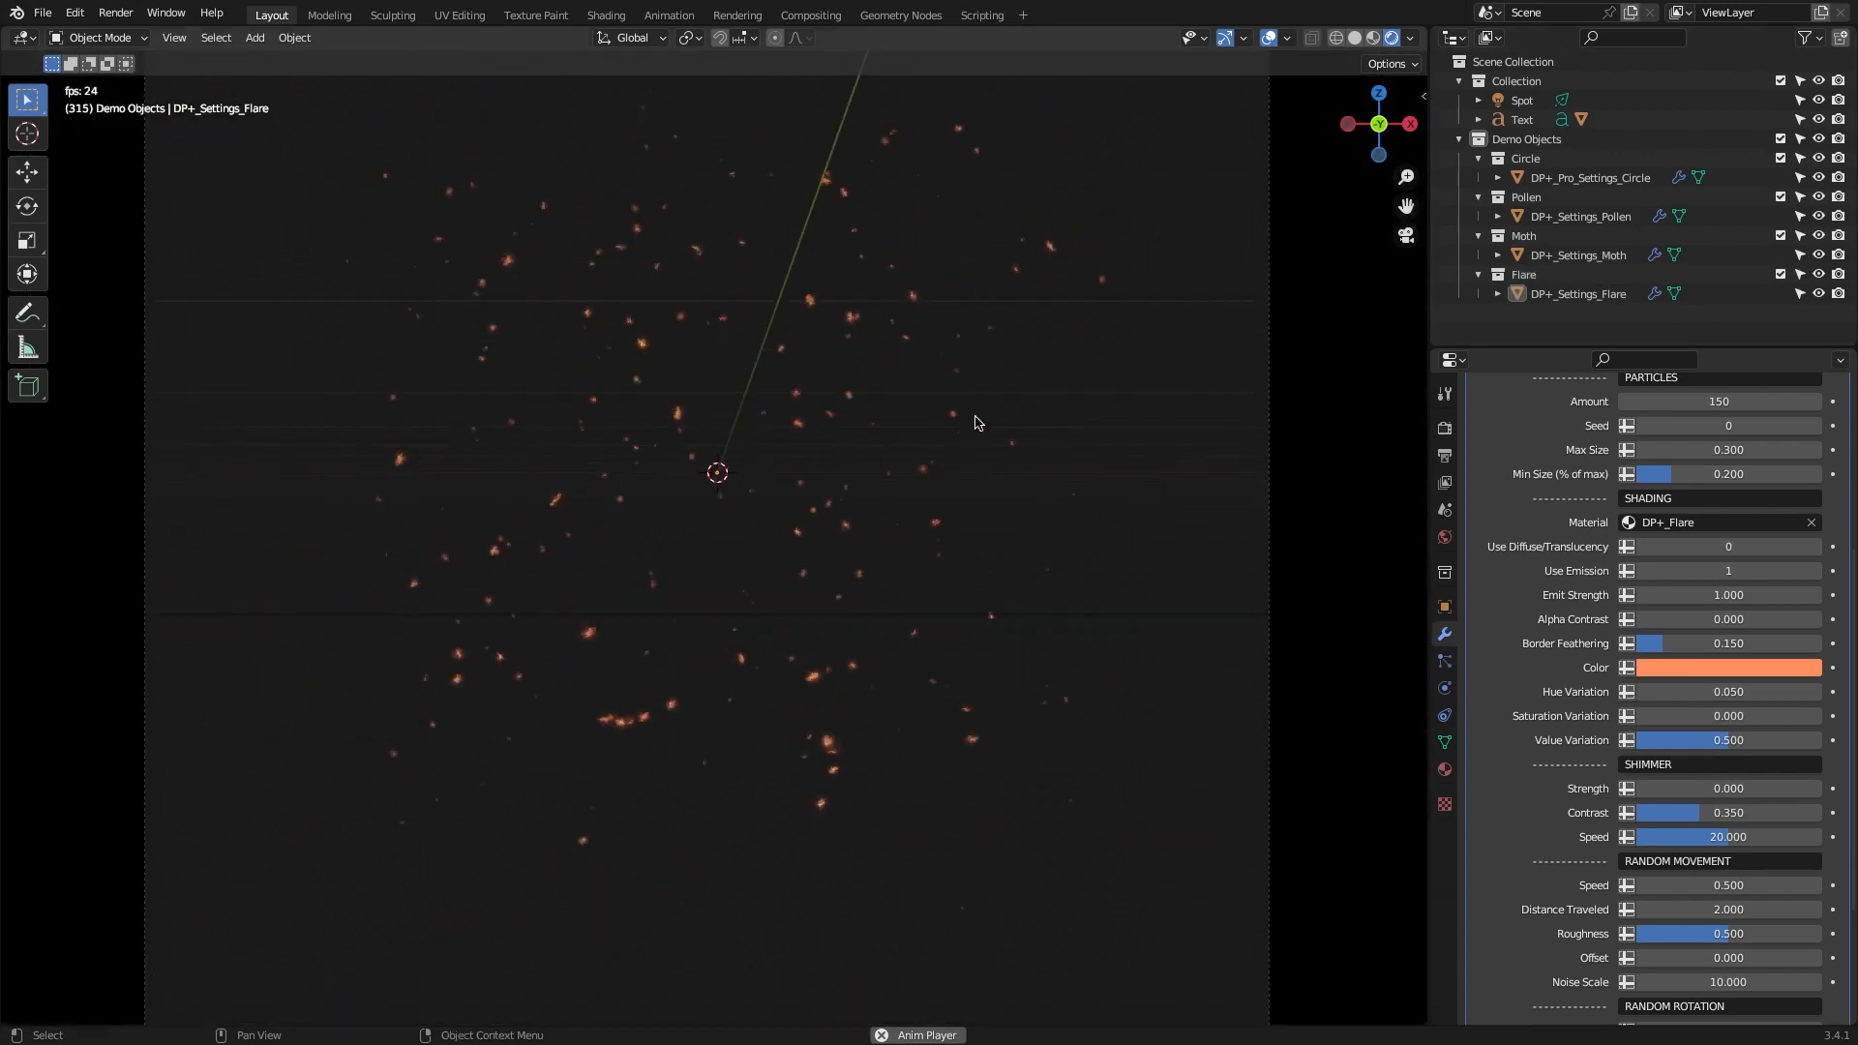
pyautogui.click(1578, 292)
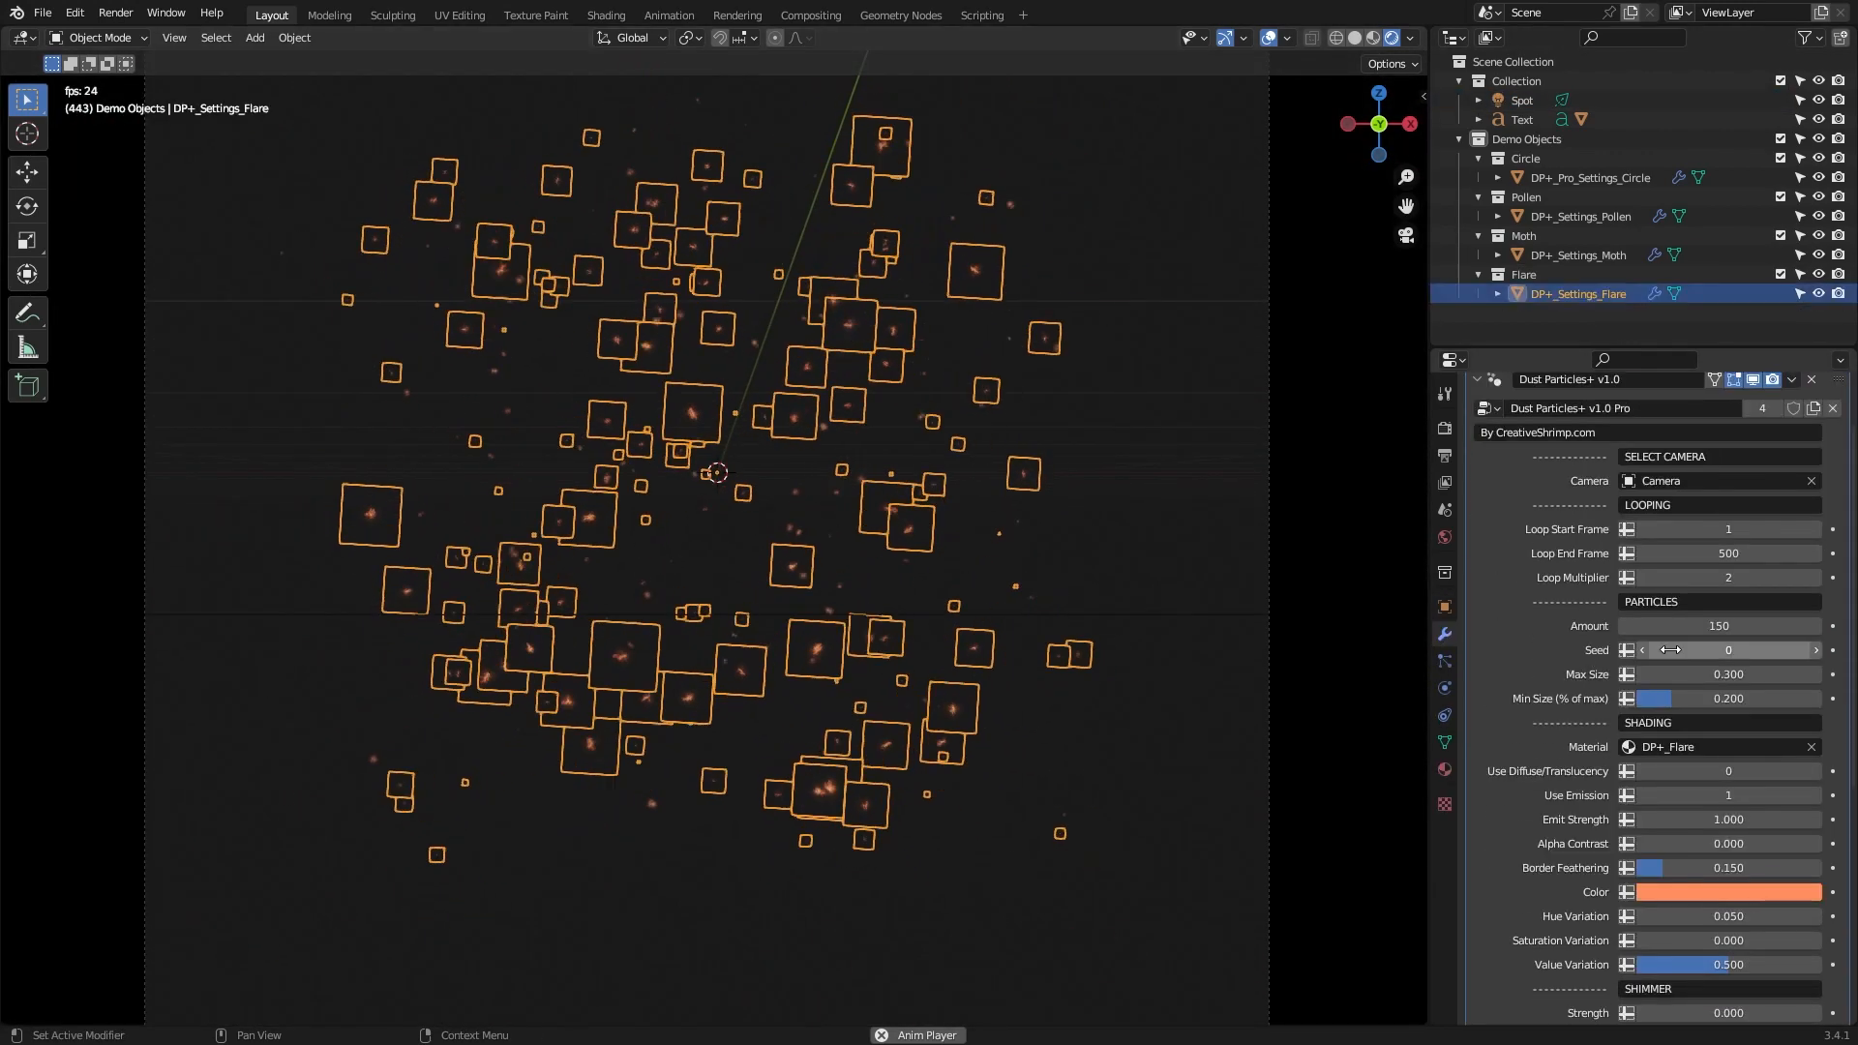
pyautogui.click(900, 13)
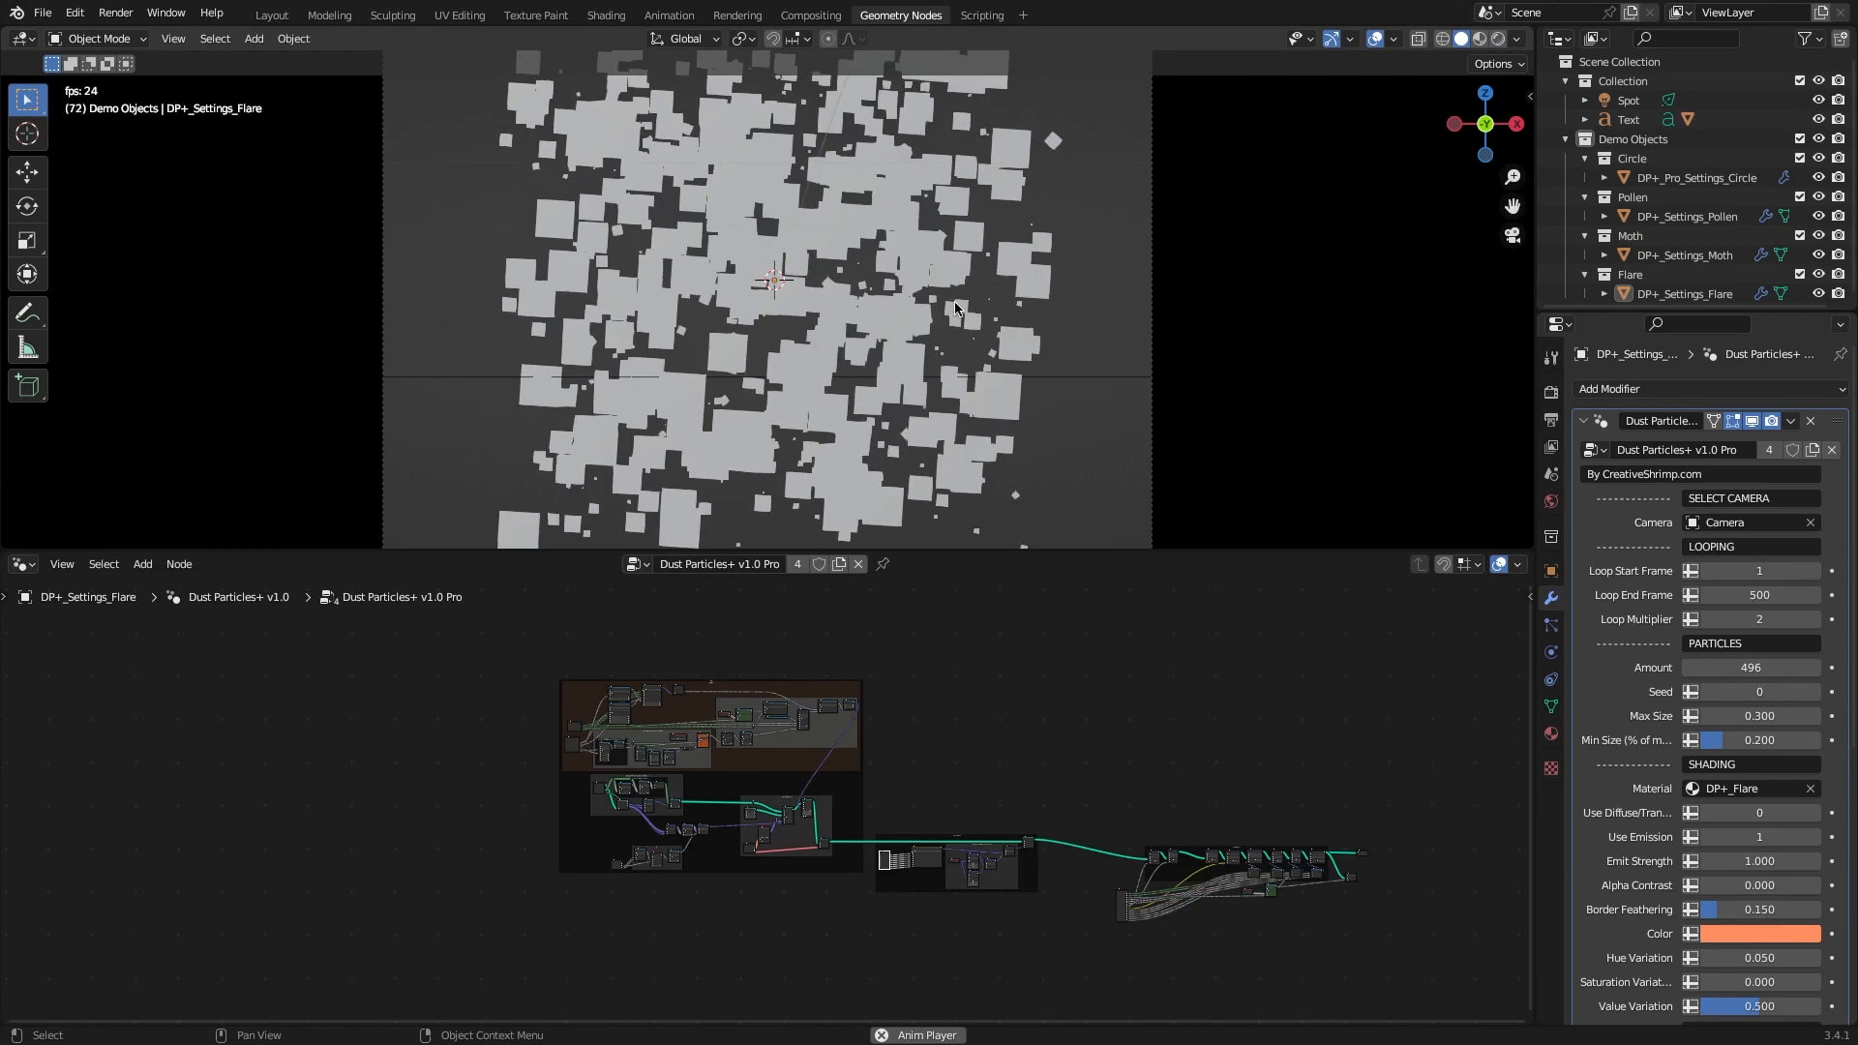
# Copy the particle object and load the lantern .blend scene
pyautogui.click(1697, 177)
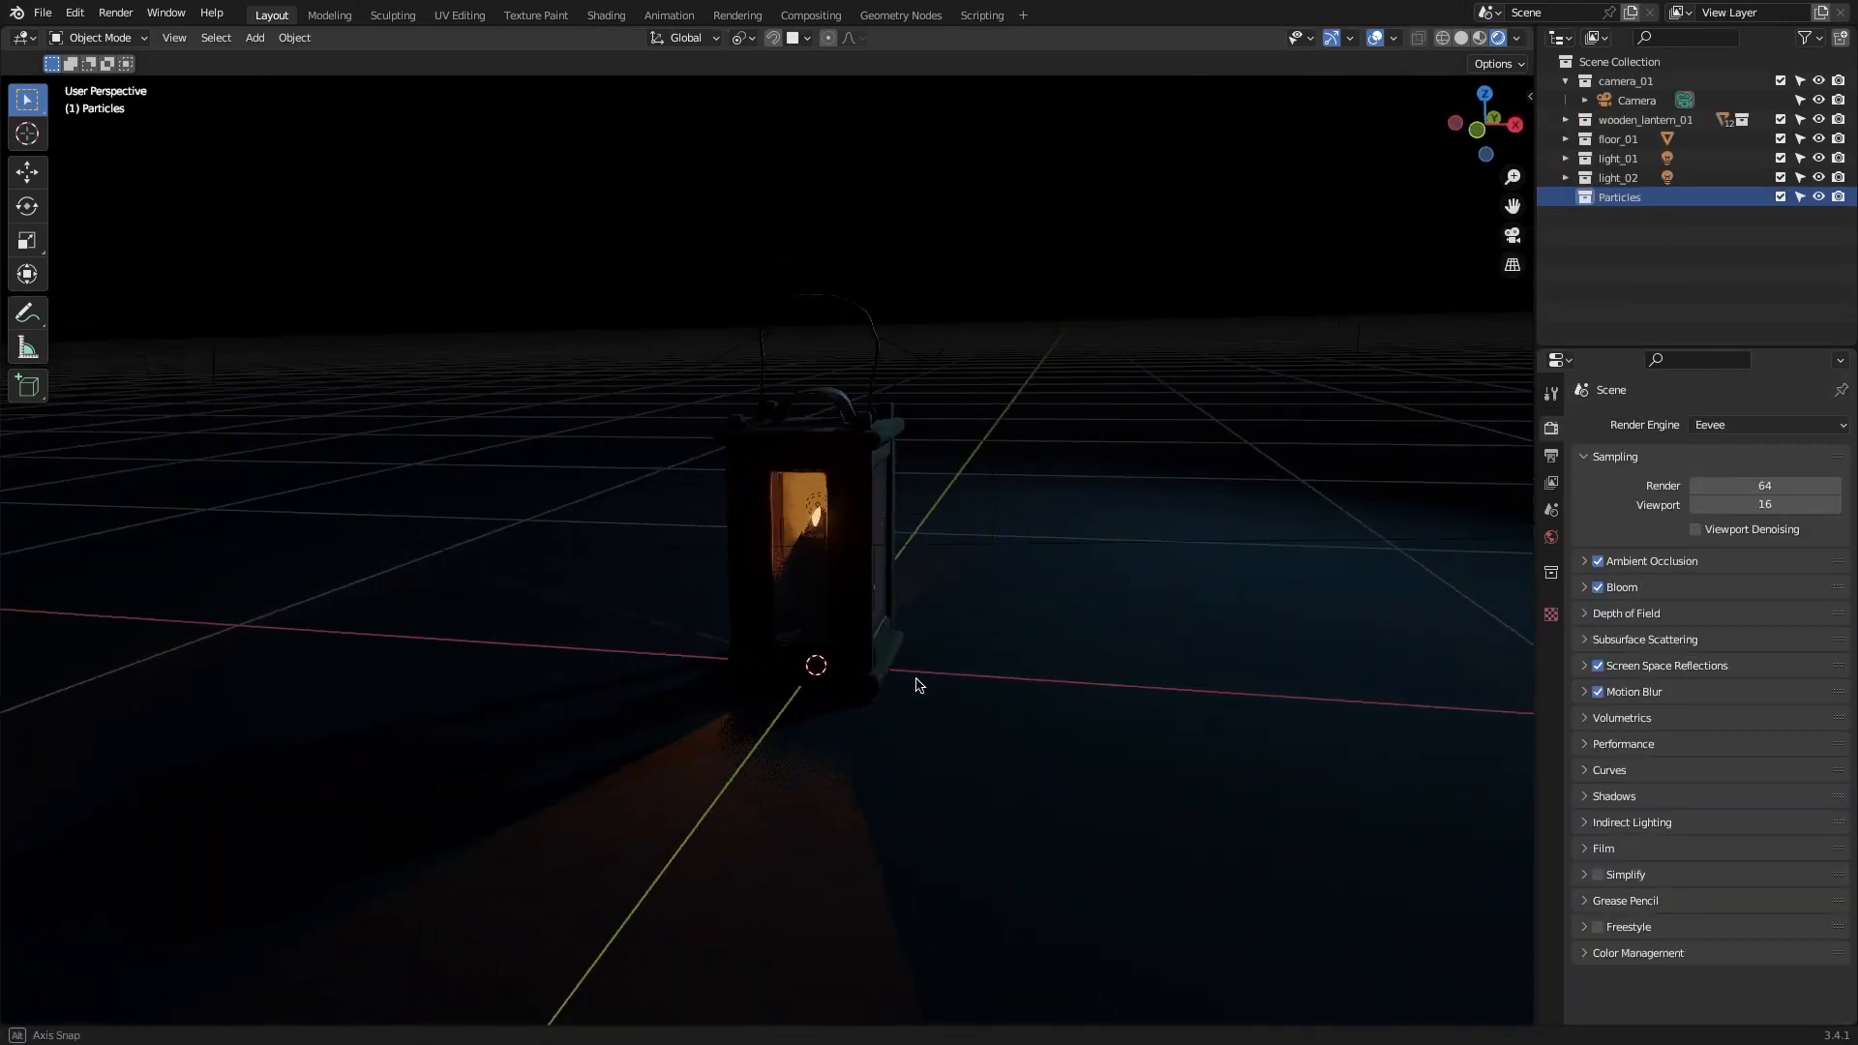
# Paste the Circle particle object into the Particles collection and view it through the camera with its modifier settings shown
pyautogui.press('ctrl+v')
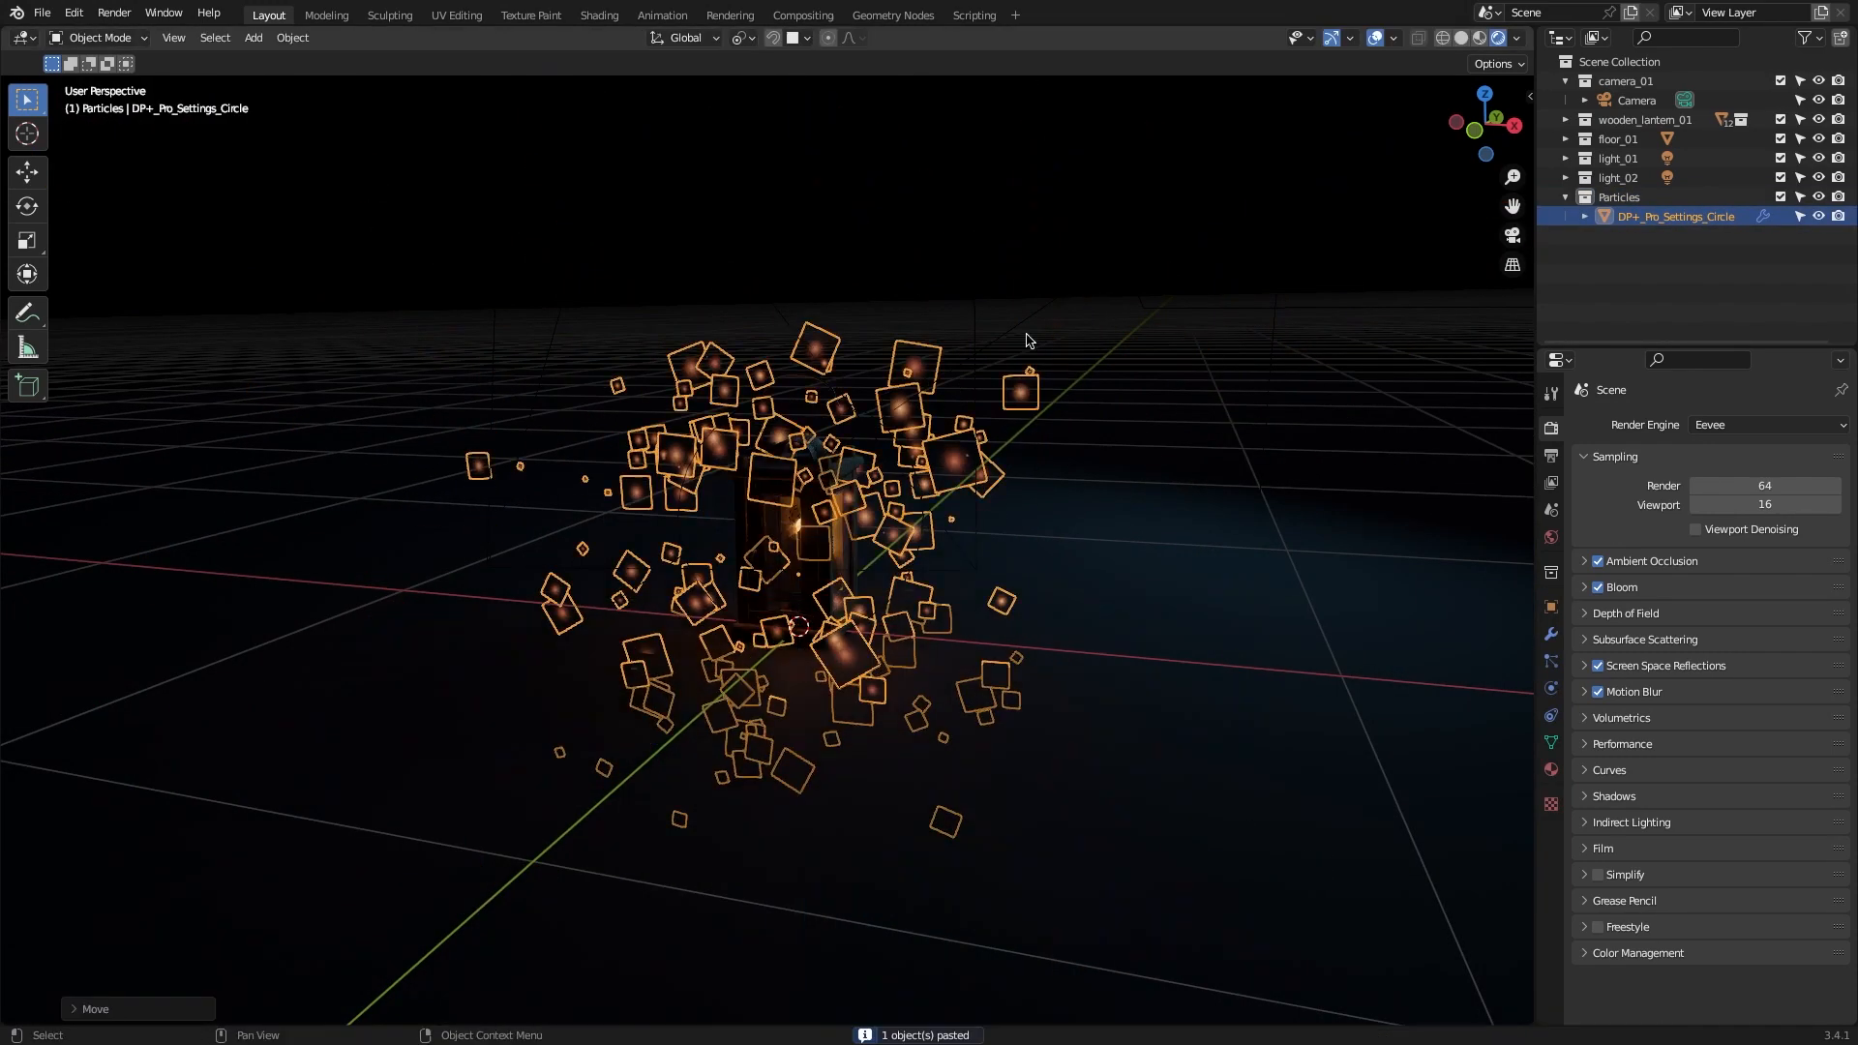
pyautogui.press('space')
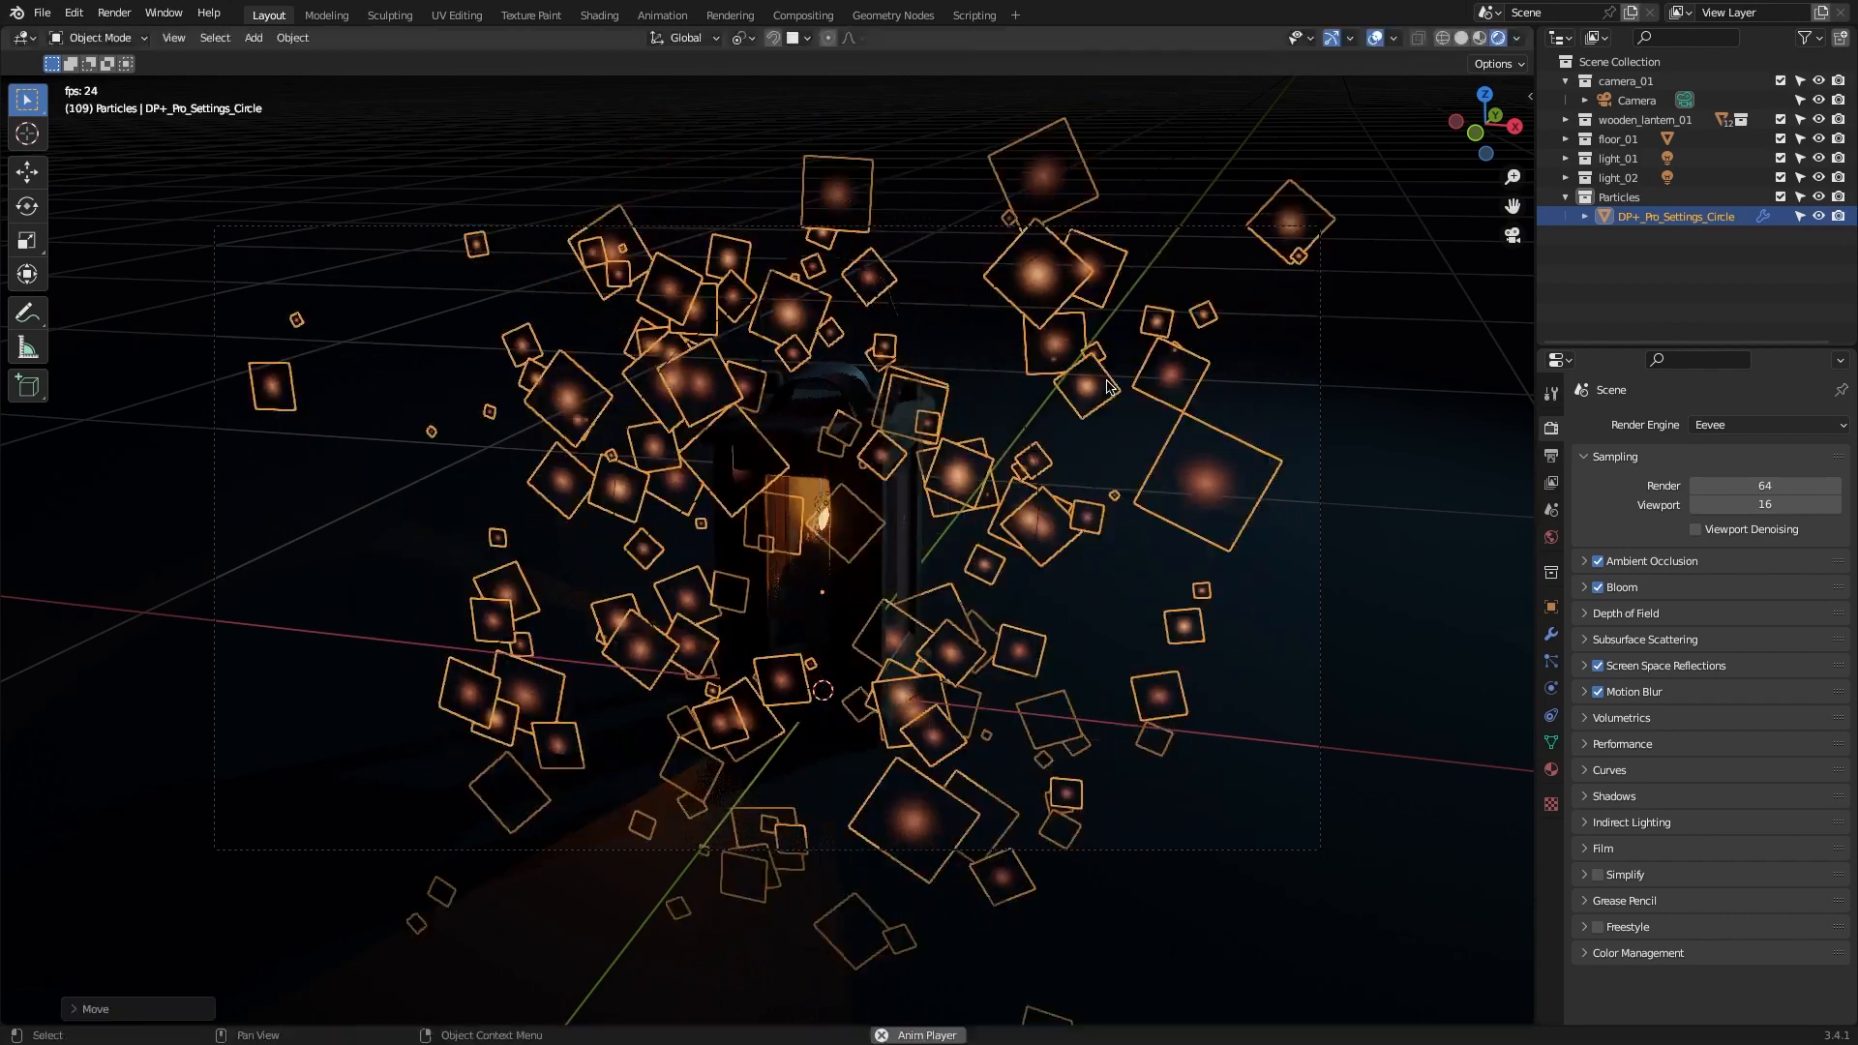
pyautogui.click(1550, 634)
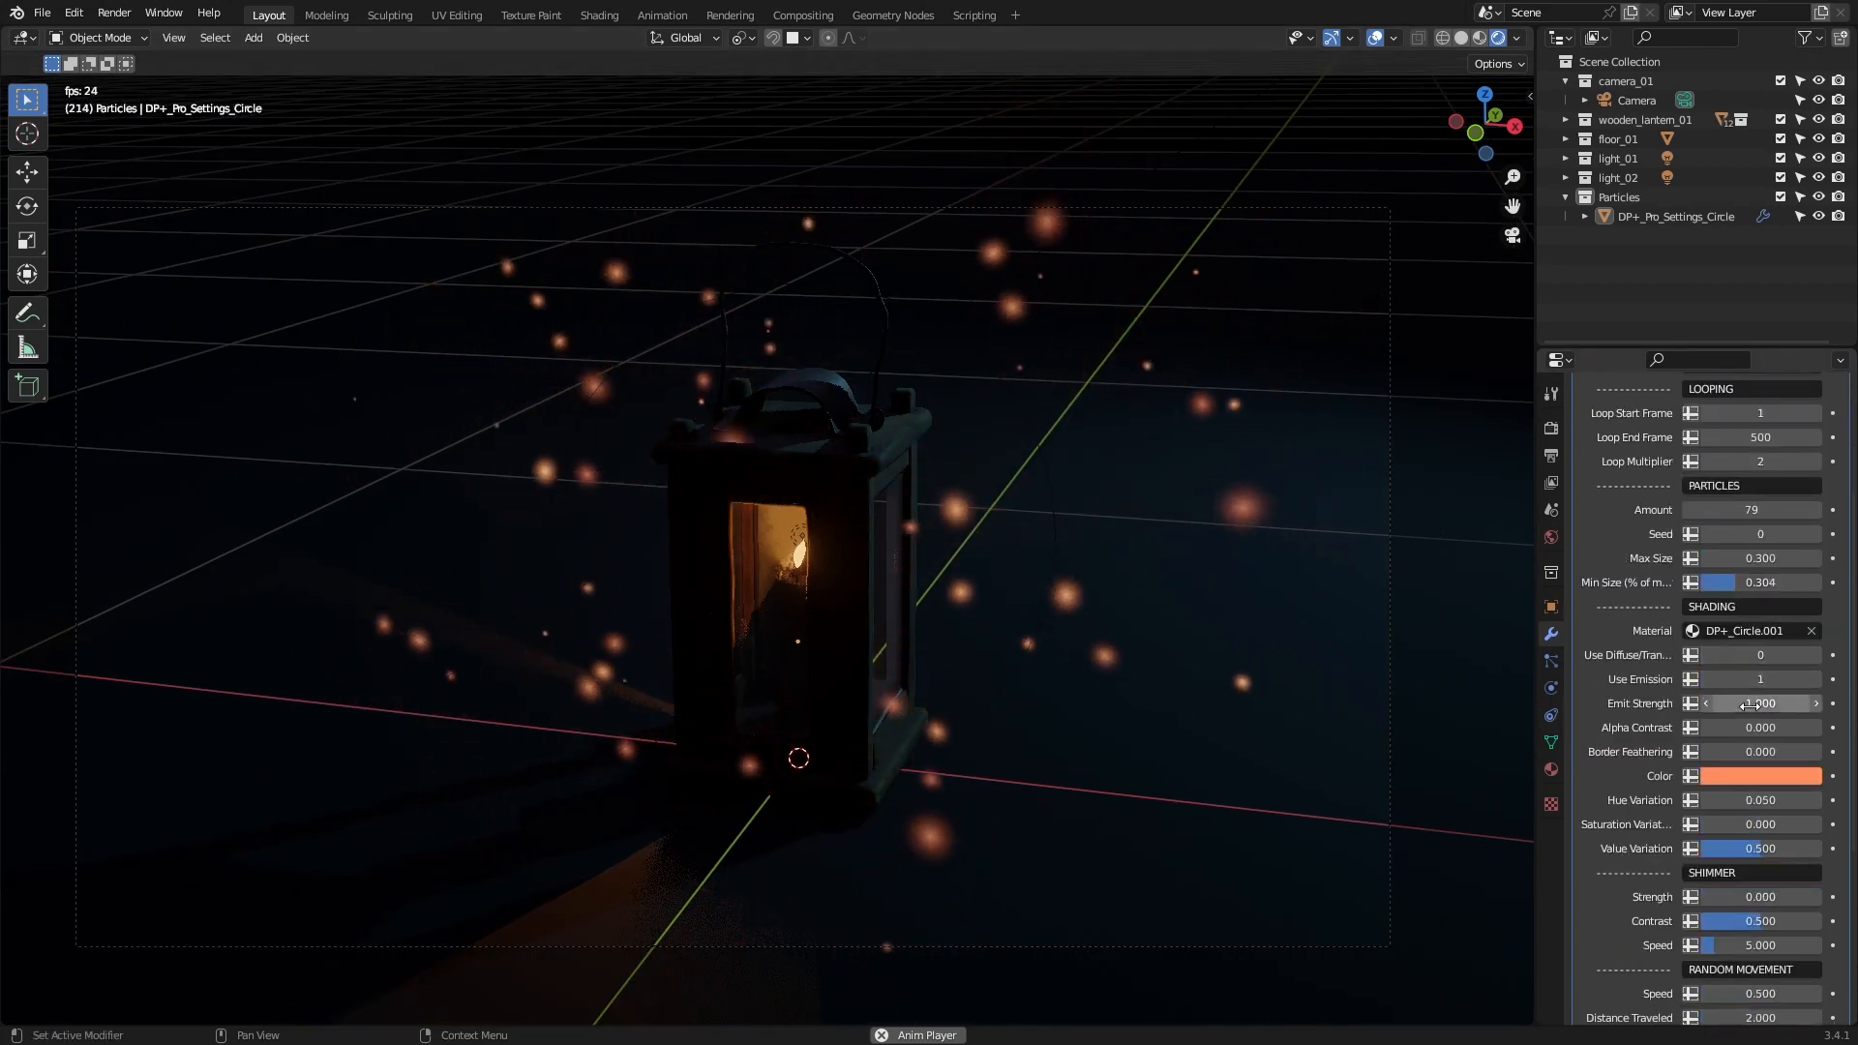
# Lower Amount to 79, soften feathering, slow shimmer and random movement, and set the particle colour to red
pyautogui.scroll(-3)
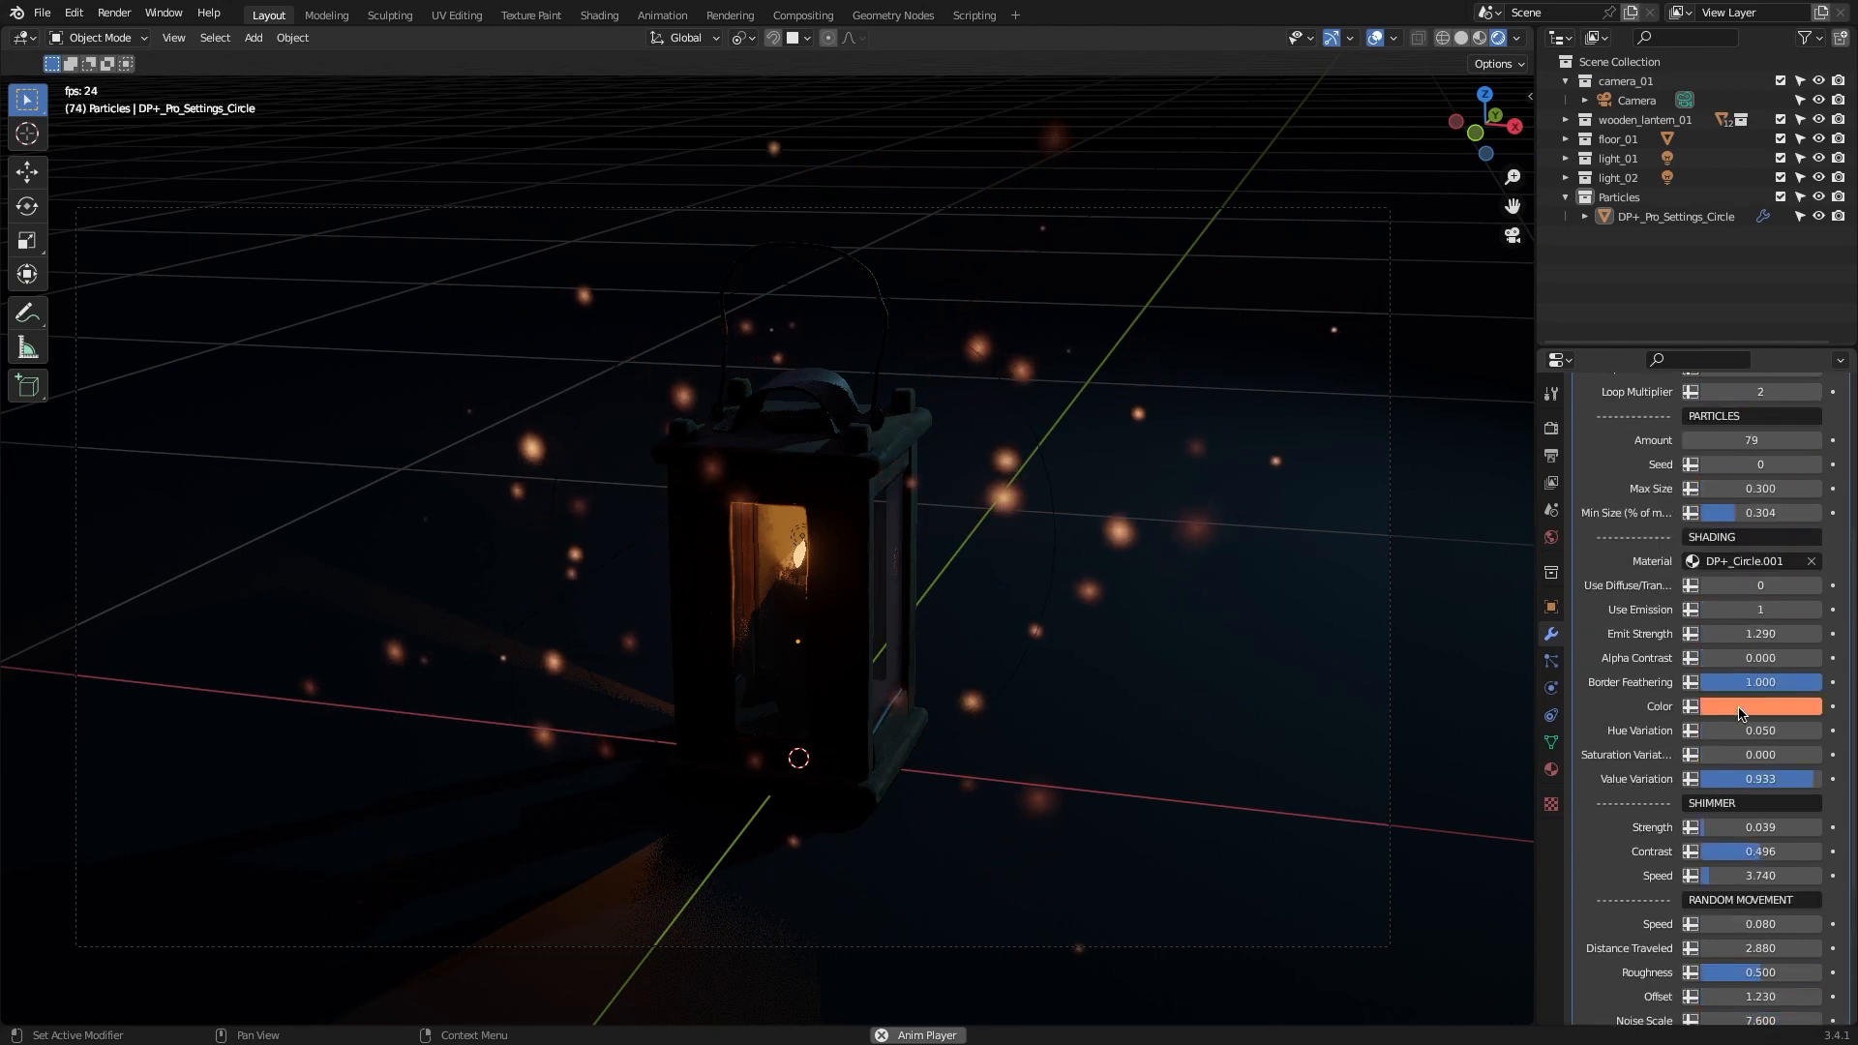
pyautogui.click(1765, 706)
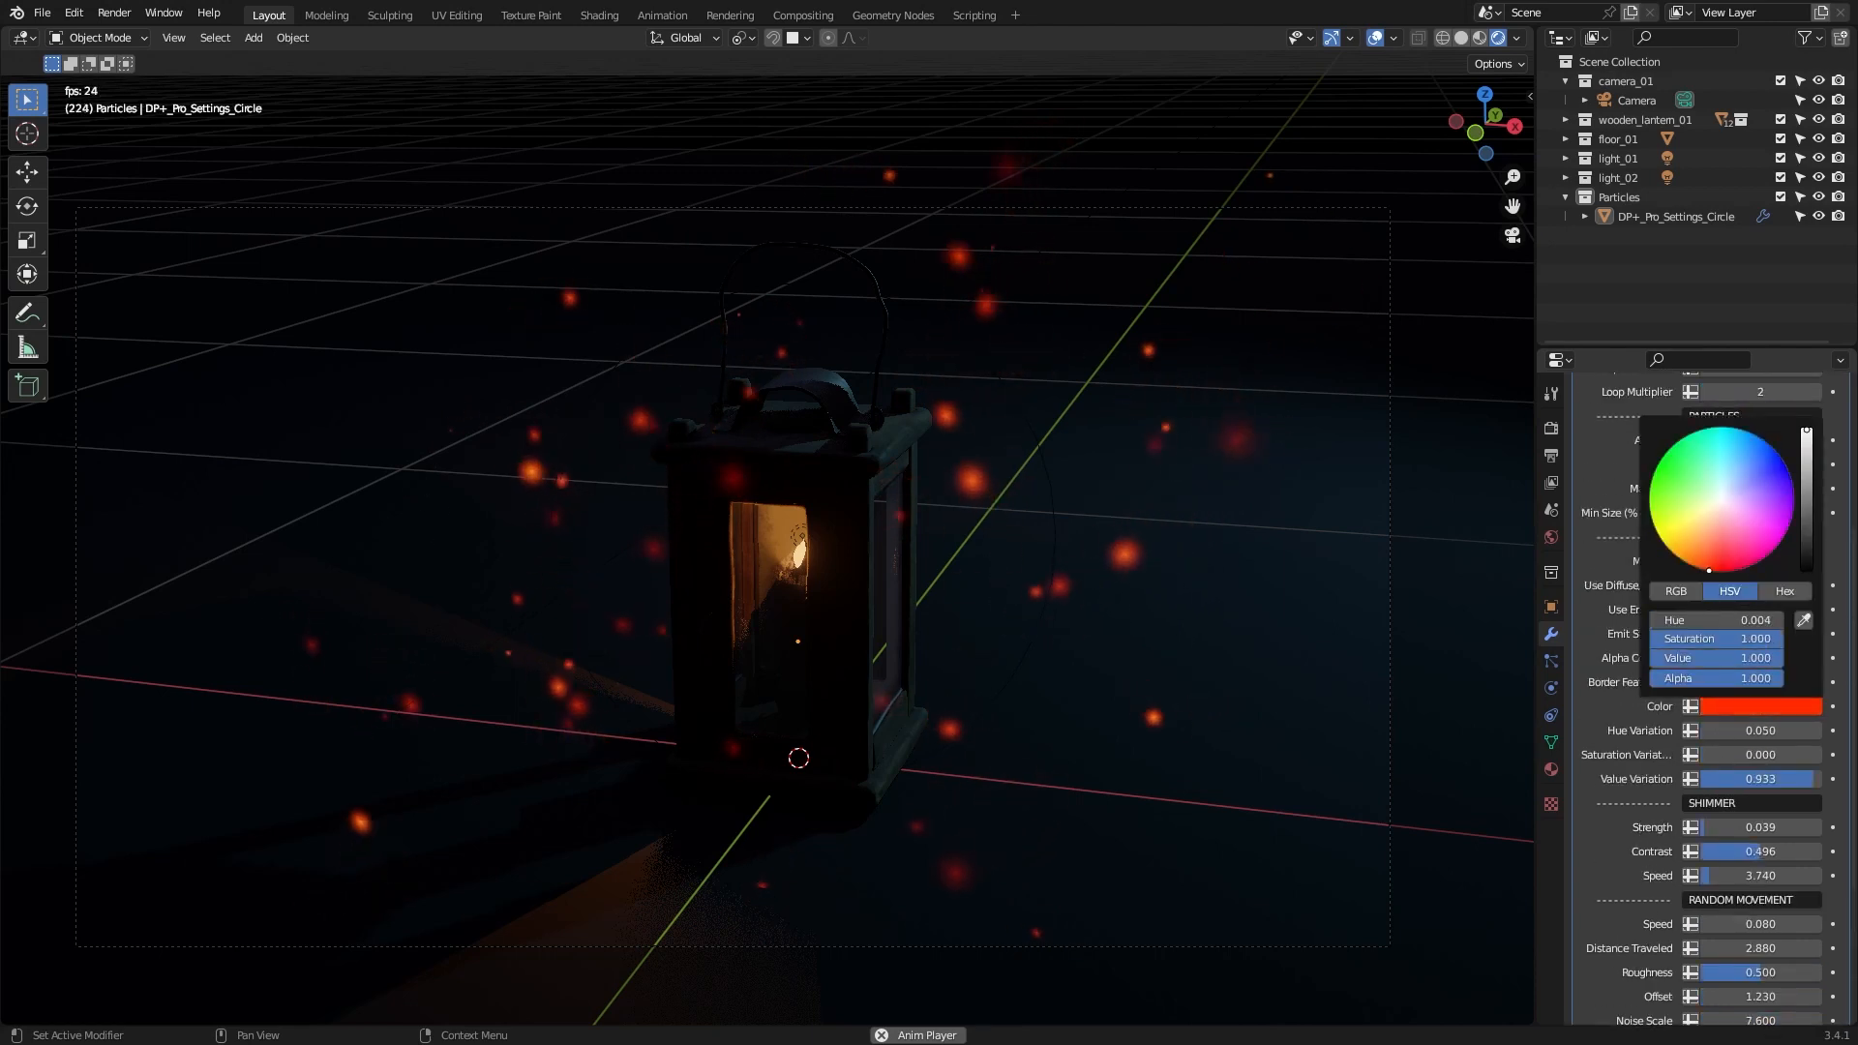